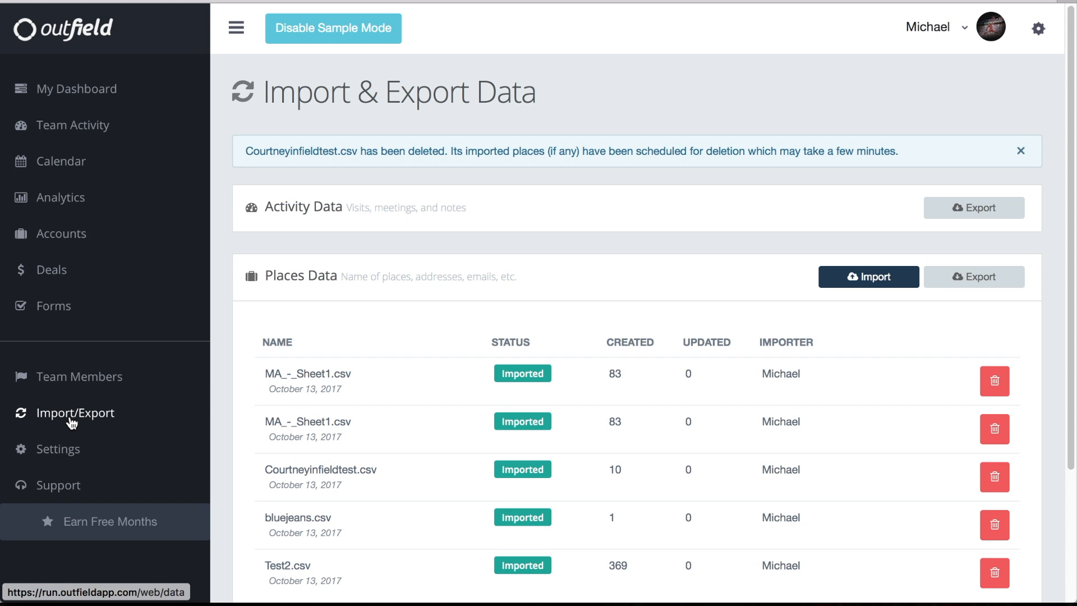
# Start a new Places Data import and browse Downloads for the CSV to upload.
pyautogui.click(869, 276)
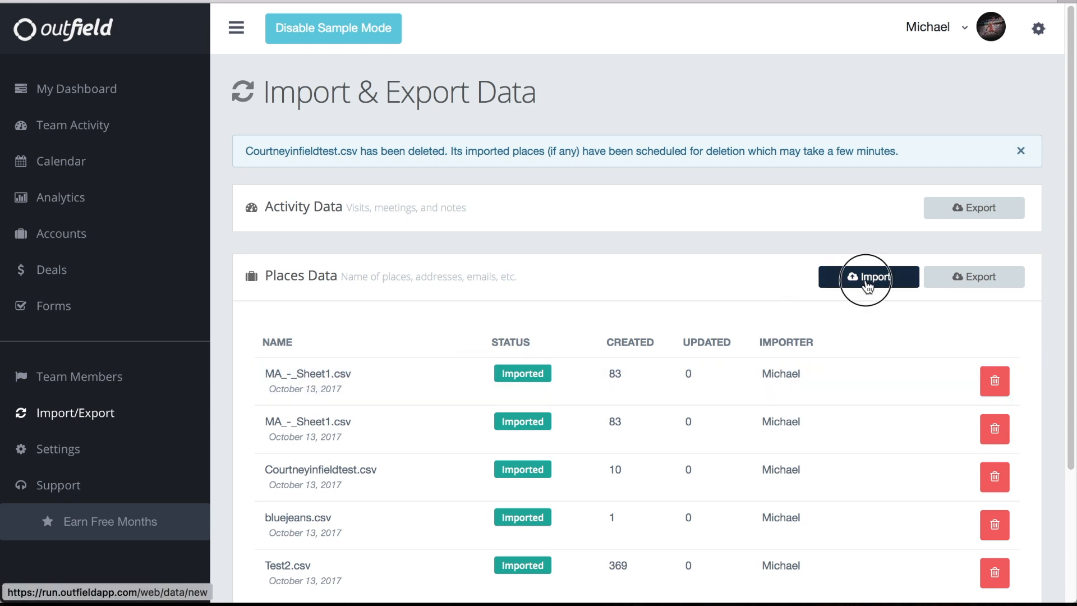
pyautogui.click(868, 276)
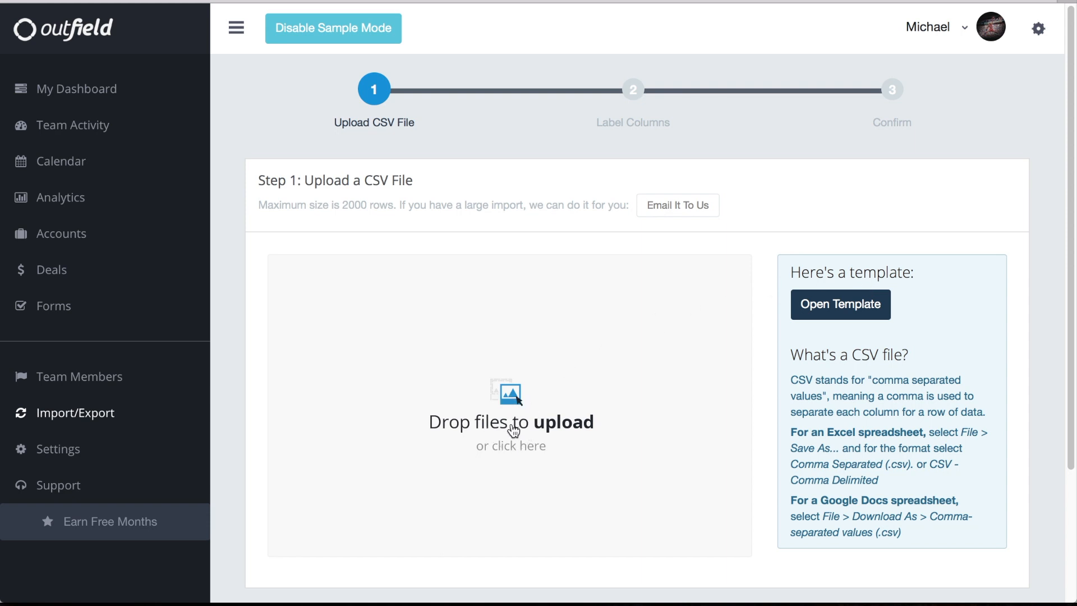
pyautogui.click(511, 421)
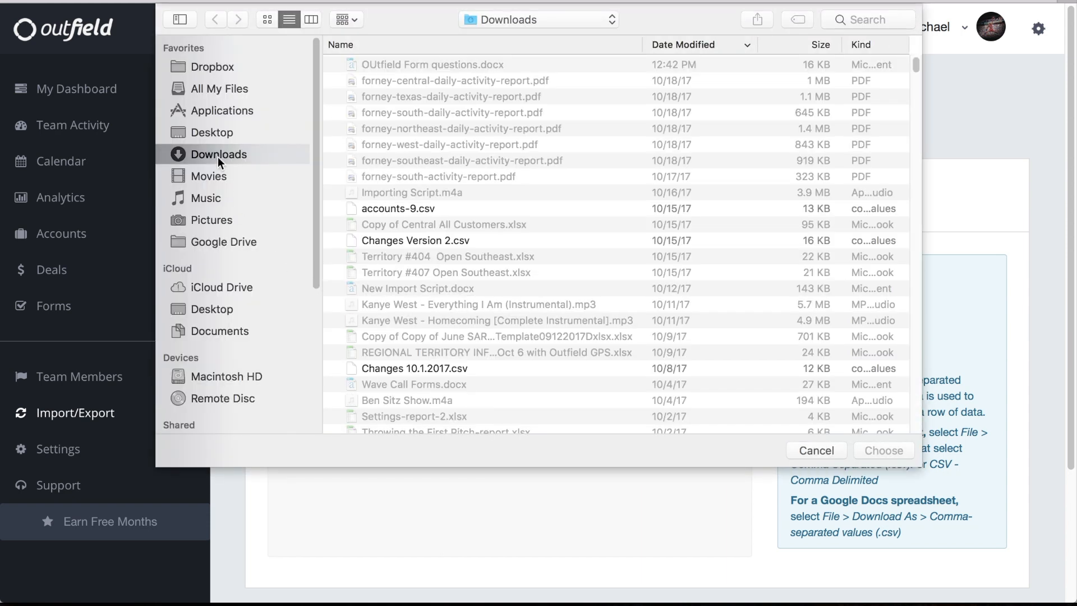
pyautogui.click(212, 132)
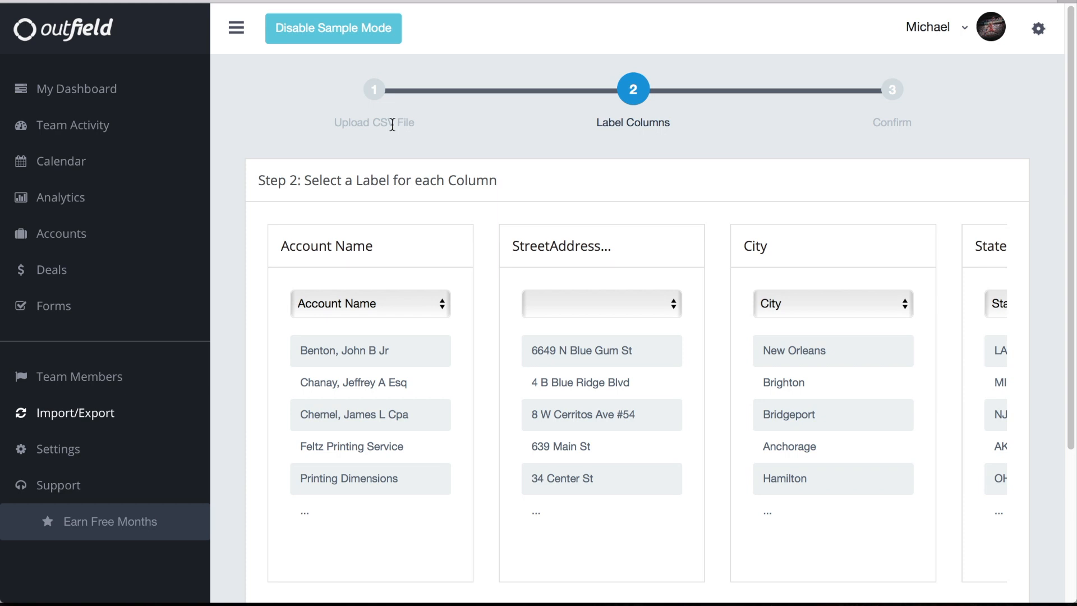
pyautogui.moveTo(397, 154)
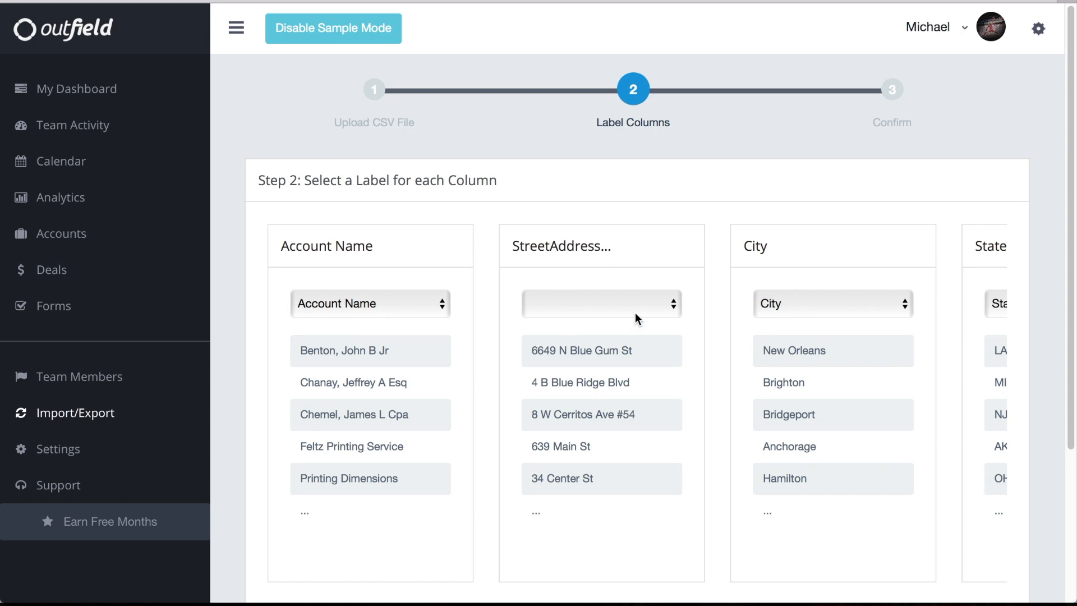
pyautogui.moveTo(649, 315)
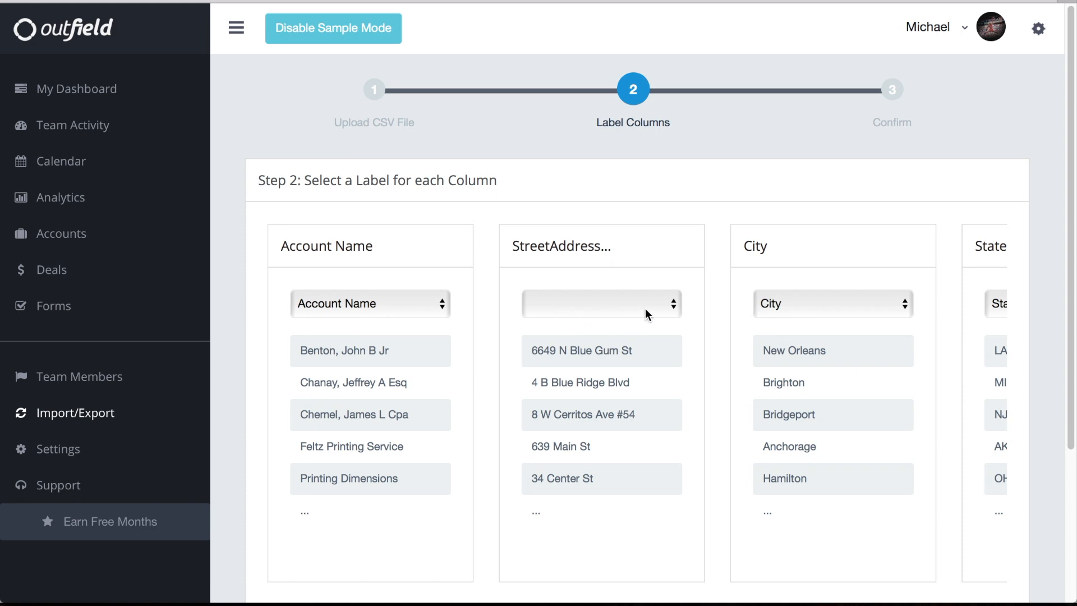
# Label the StreetAddress column as Address 1.
pyautogui.click(601, 303)
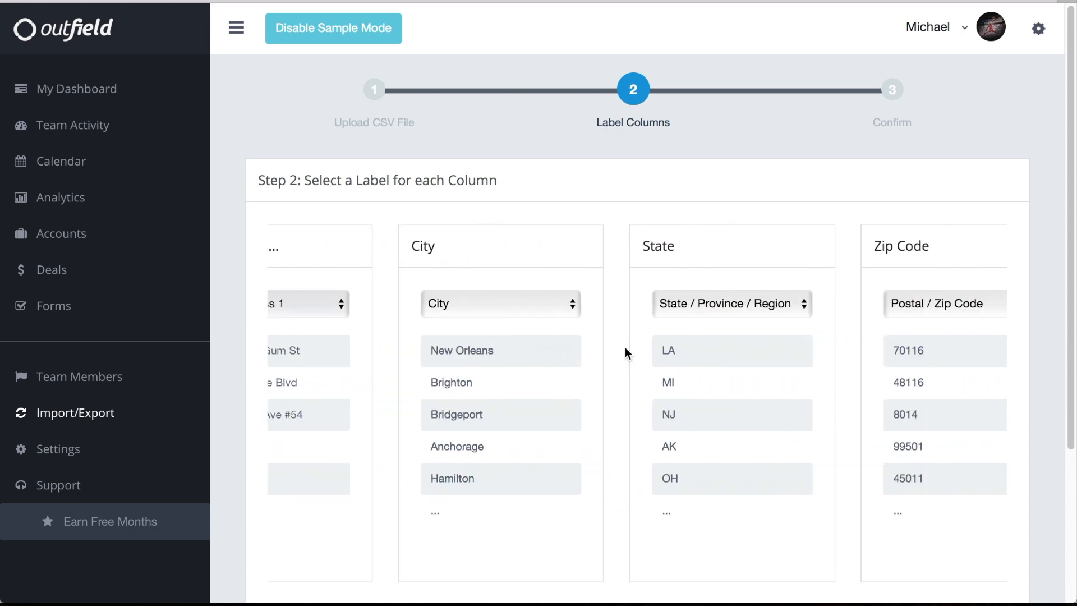
# Label the Territory column as Custom Field 1 and continue to the confirm step.
pyautogui.hscroll(3)
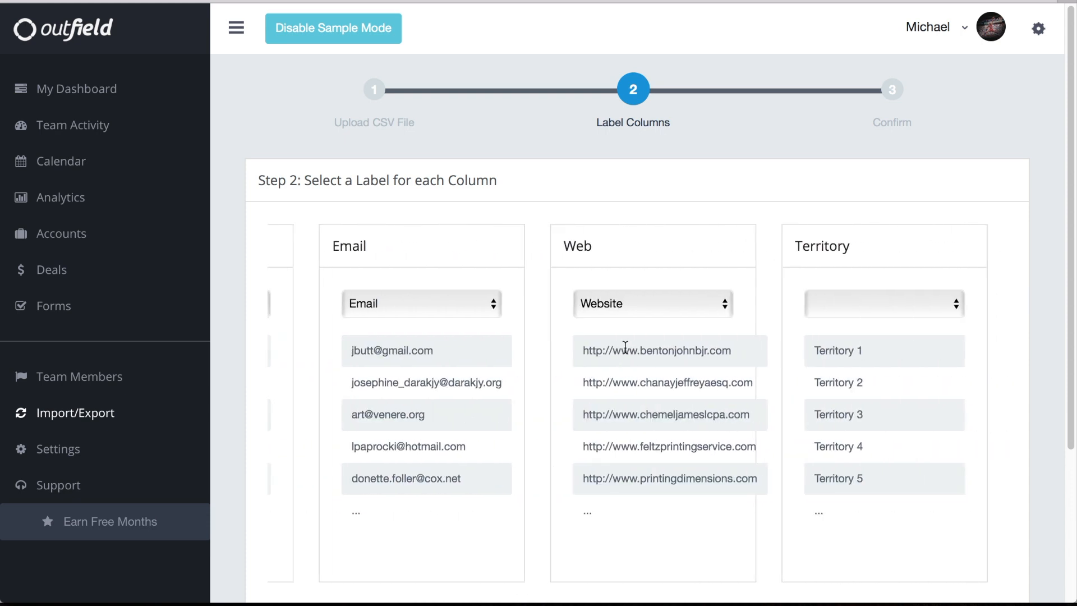
pyautogui.moveTo(922, 315)
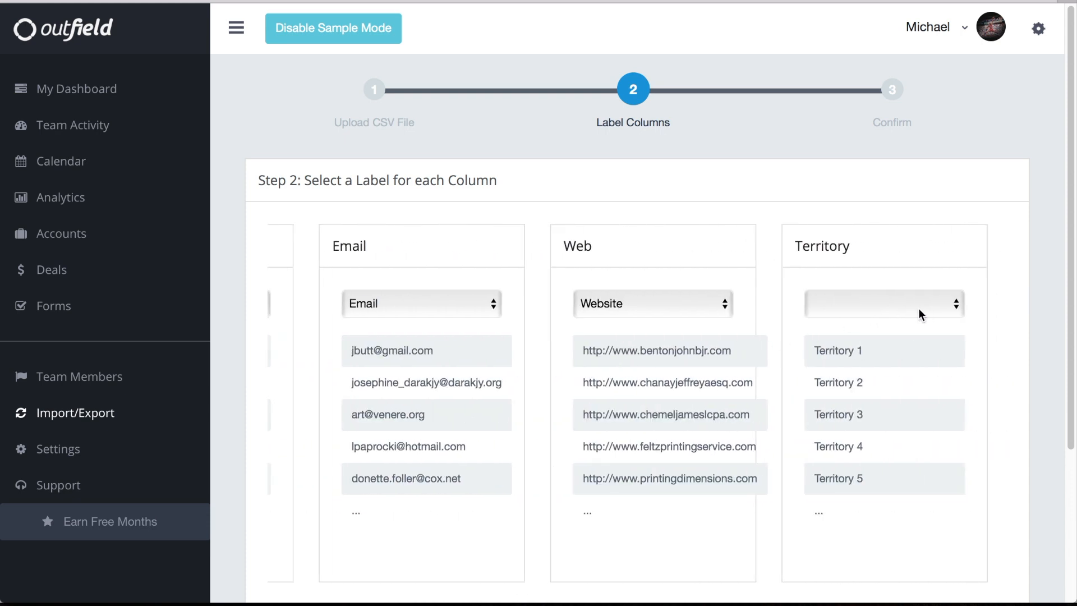
pyautogui.click(884, 304)
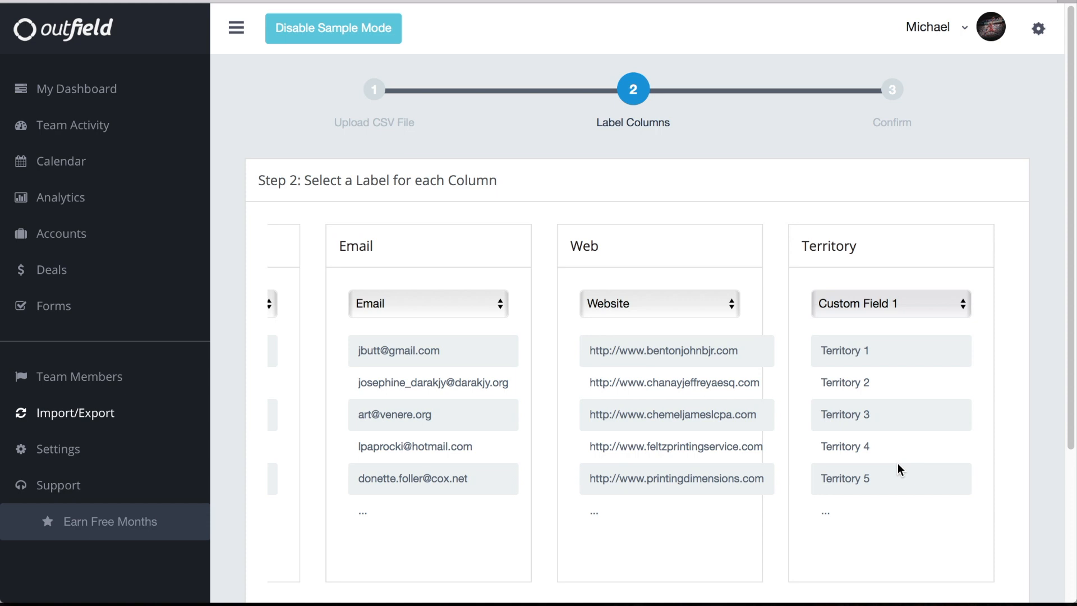
pyautogui.scroll(-3)
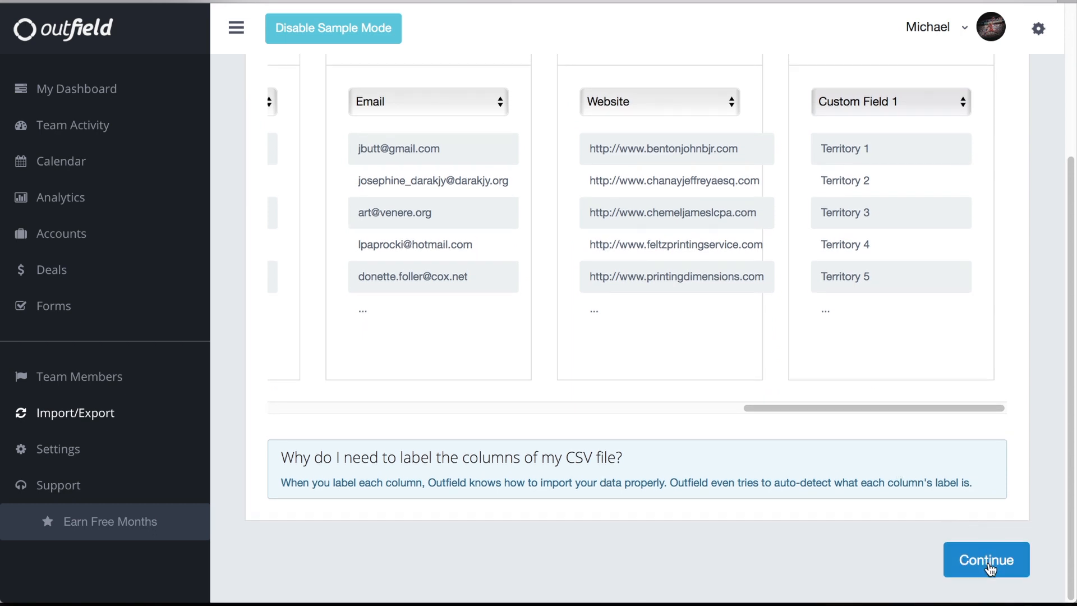
pyautogui.click(985, 559)
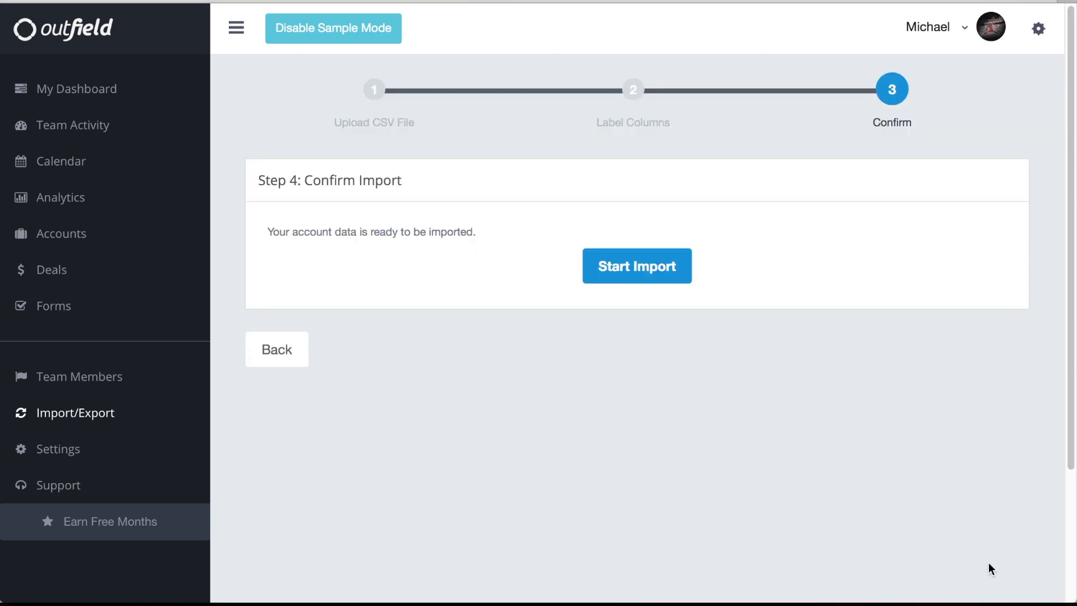
pyautogui.moveTo(637, 266)
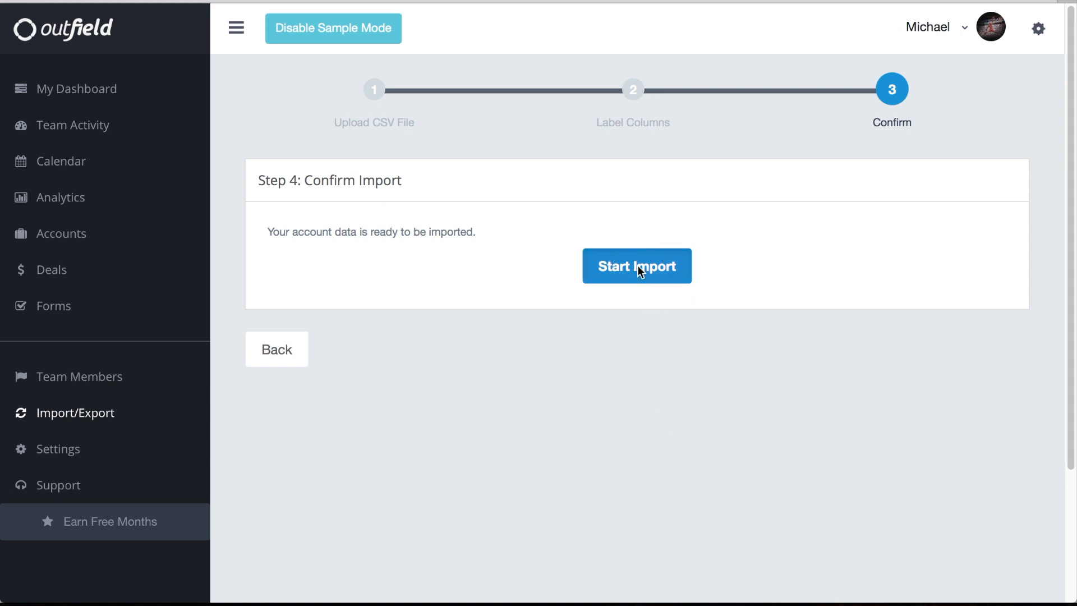
# Start the import of the labelled account data.
pyautogui.click(636, 266)
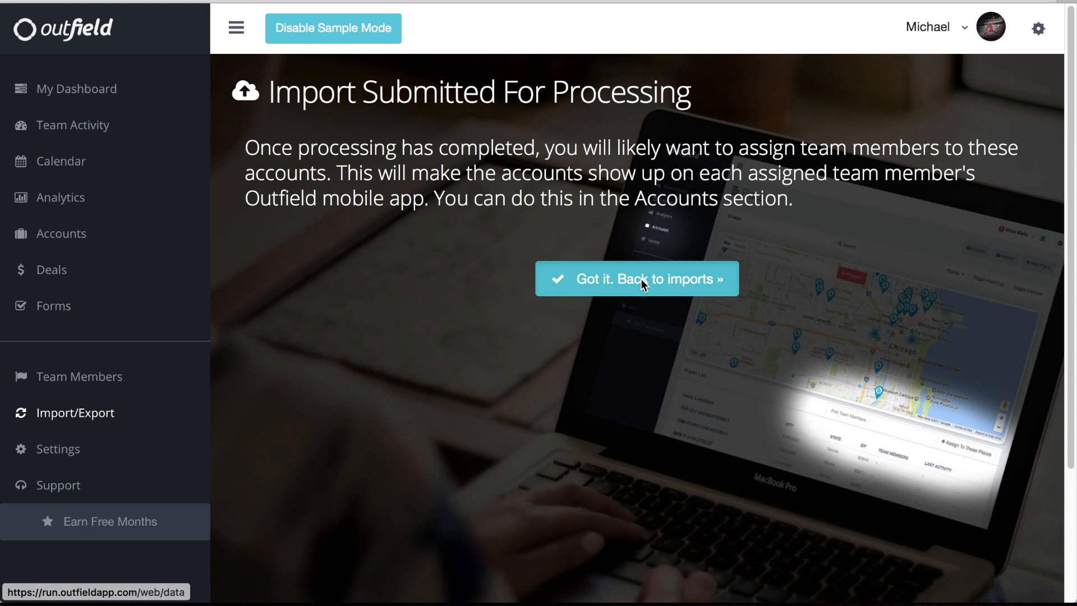
# Return to the imports list and view the Outfield_Locations.csv import showing 10 created accounts.
pyautogui.click(636, 279)
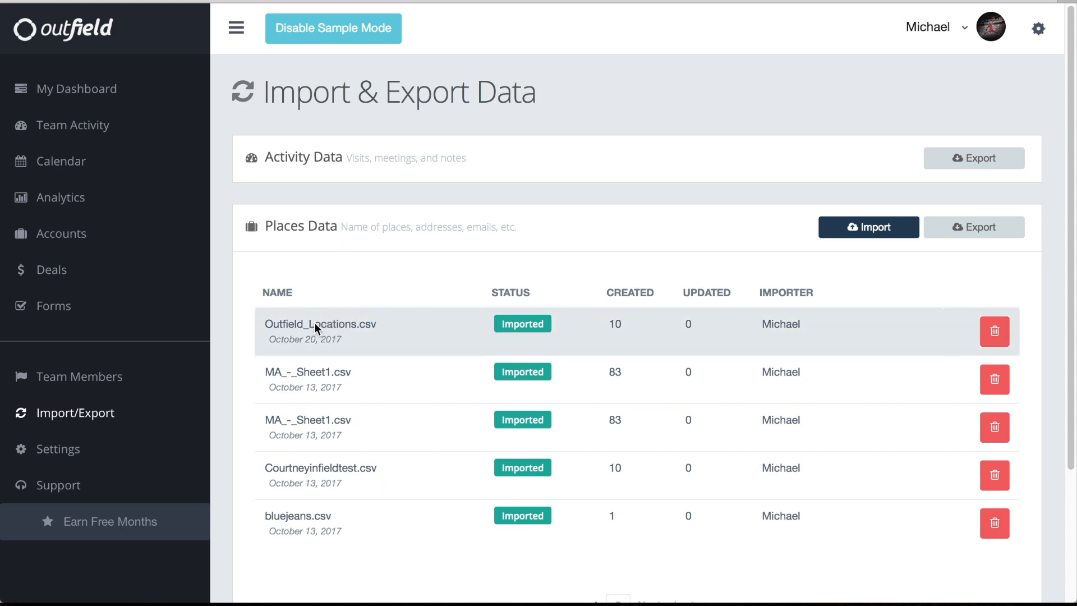
pyautogui.click(320, 324)
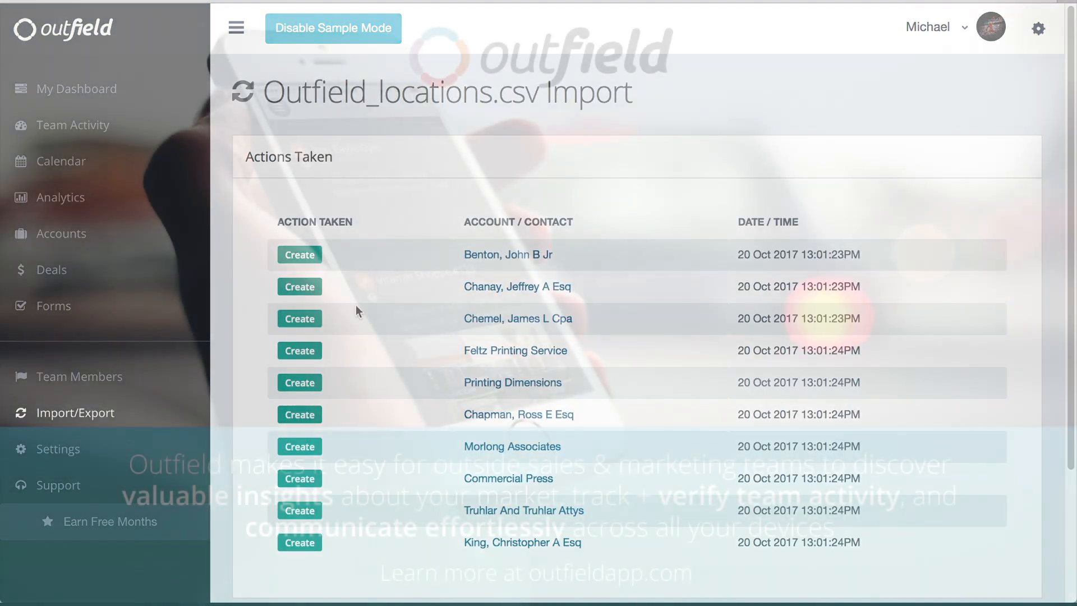